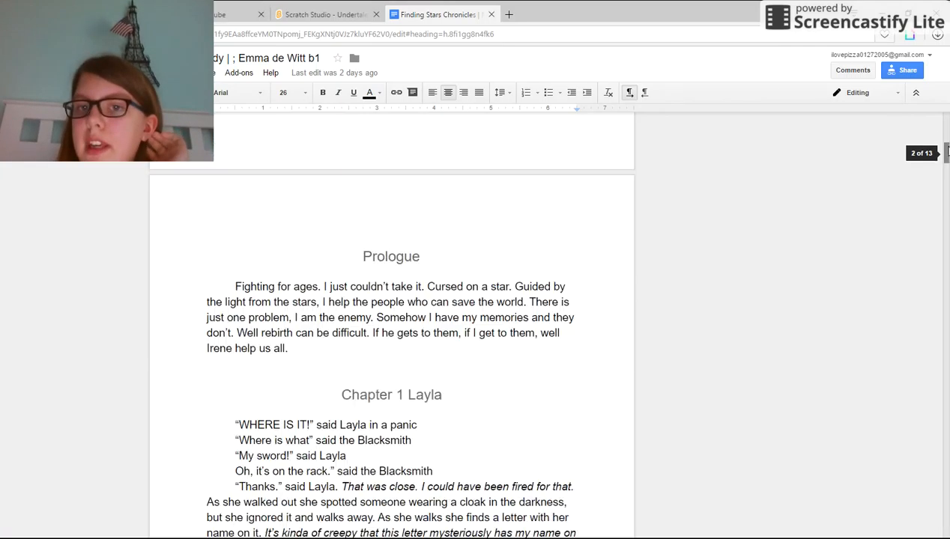
# Step: Scroll down through Chapter 1's opening paragraph toward 'walks away'
pyautogui.scroll(-3)
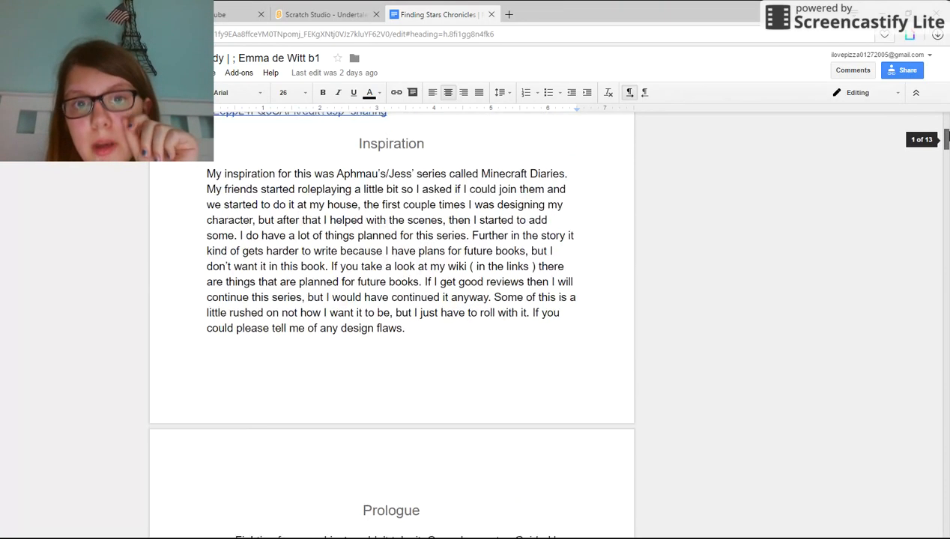
pyautogui.scroll(-3)
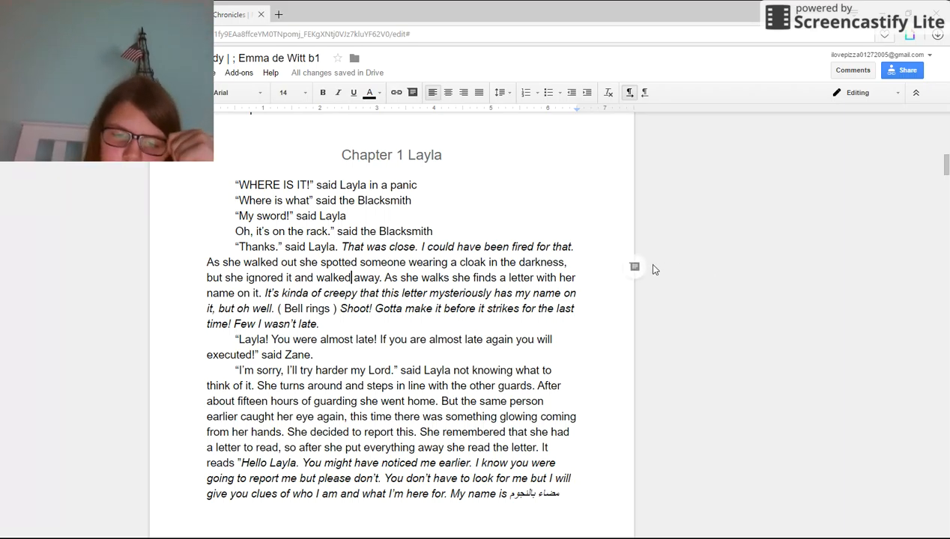
pyautogui.moveTo(651, 372)
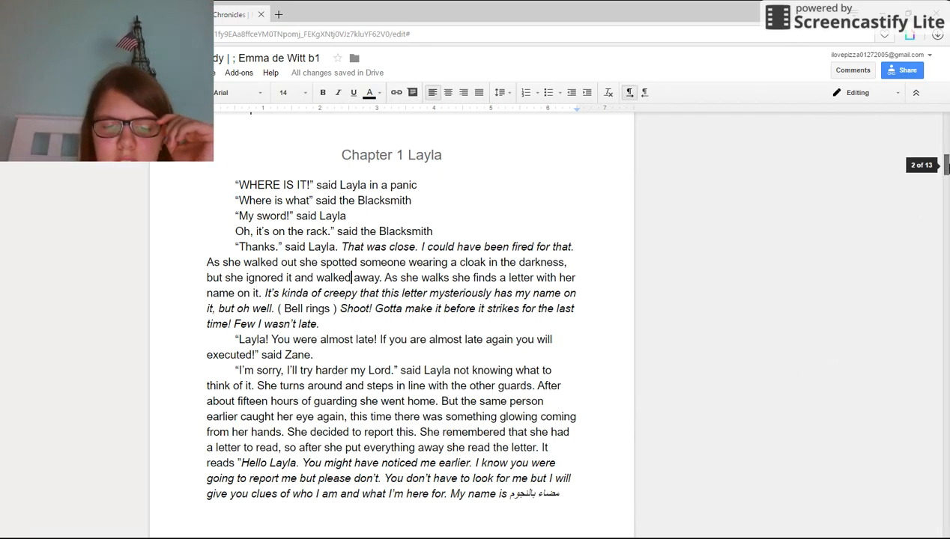
# Step: Scroll down Chapter 1 to the next page where Layla's letter continues
pyautogui.scroll(-3)
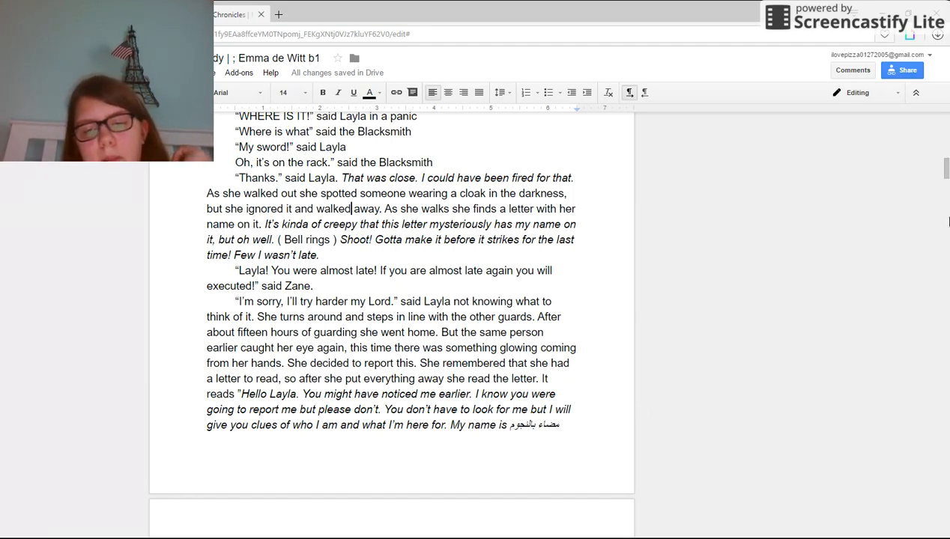
pyautogui.scroll(-3)
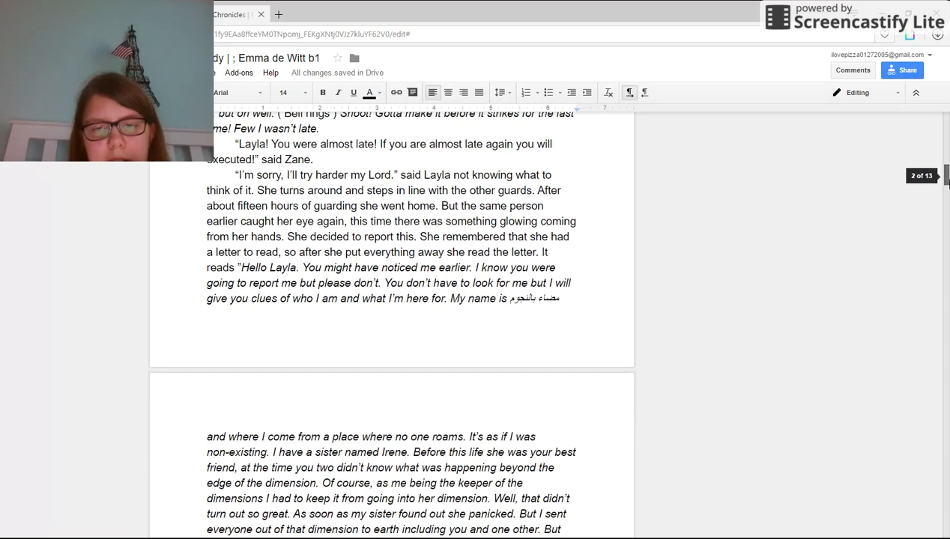
pyautogui.scroll(-3)
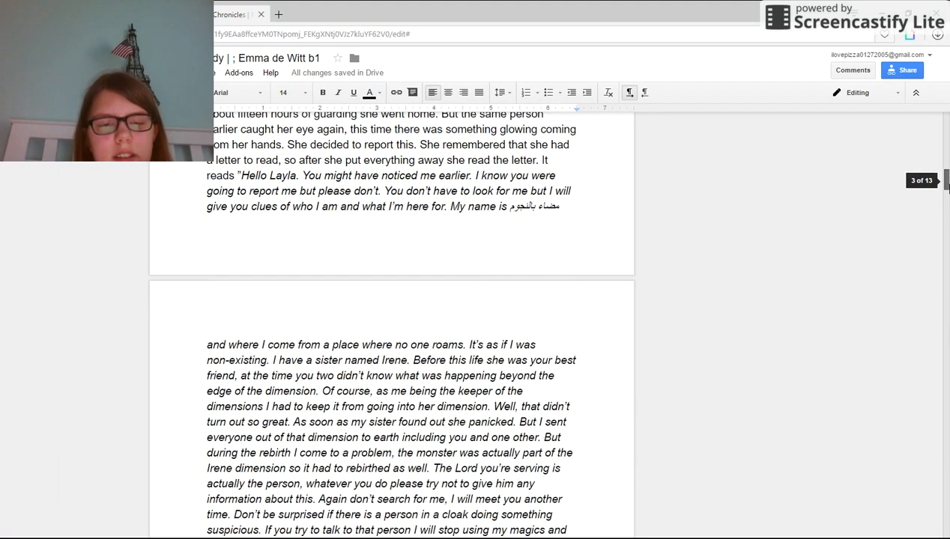
pyautogui.scroll(-3)
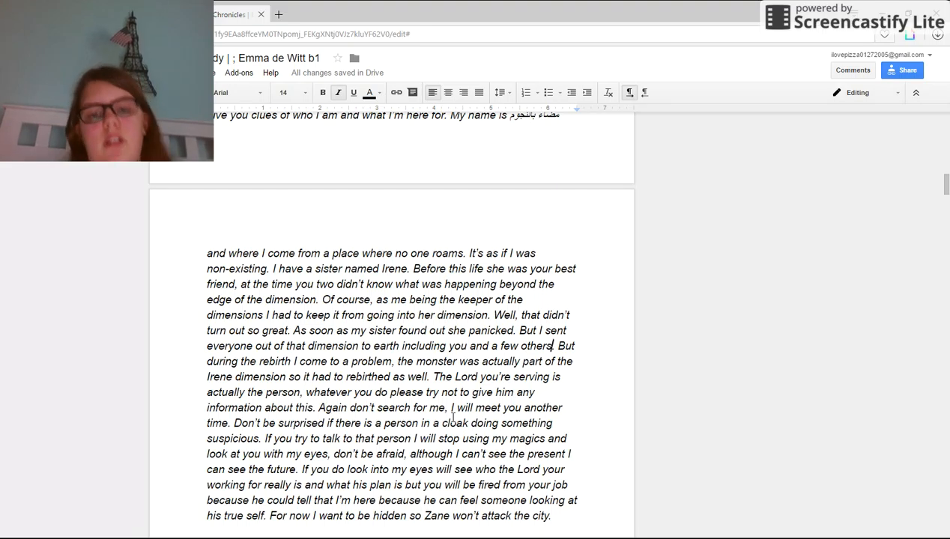
pyautogui.moveTo(299, 380)
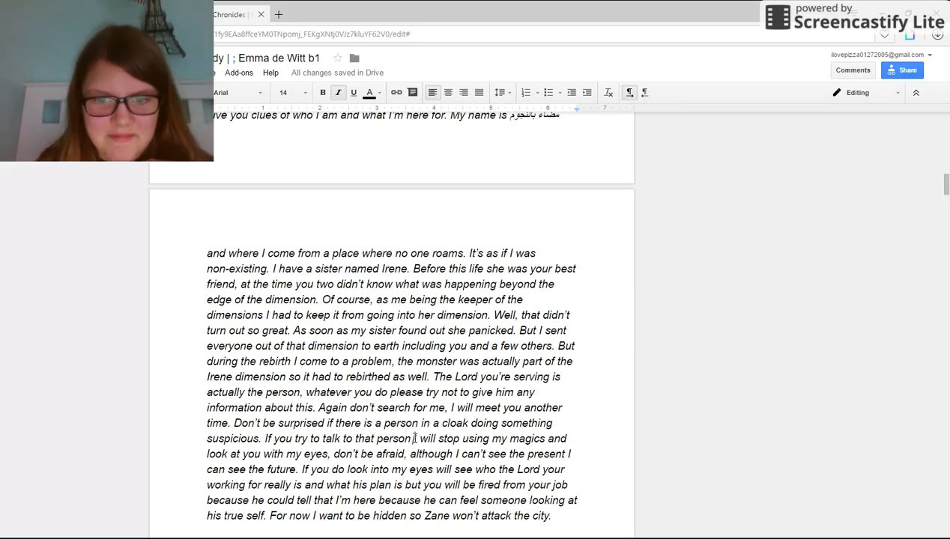
# Step: Enter 'she' in the letter, select 'my' before 'eyes', then select 'she' in 'she wants'
pyautogui.write('she')
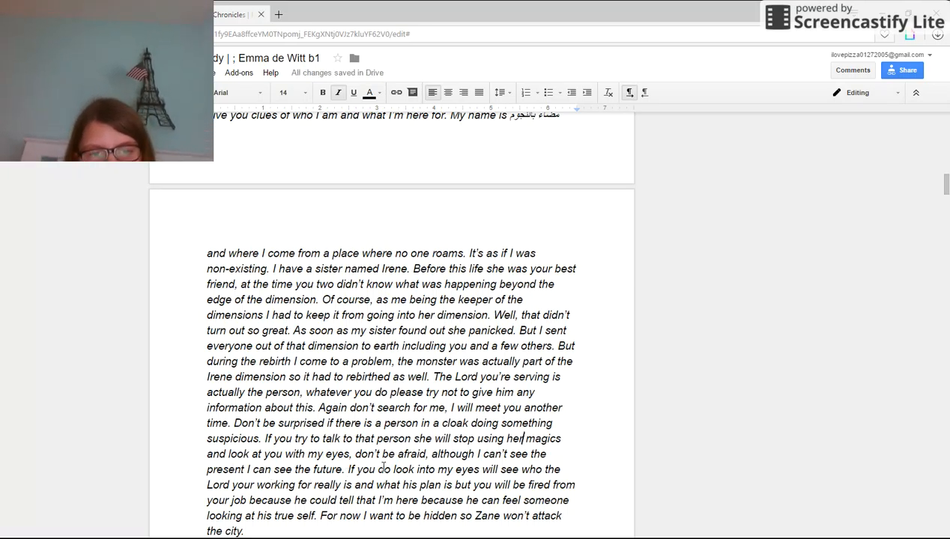
pyautogui.doubleClick(315, 454)
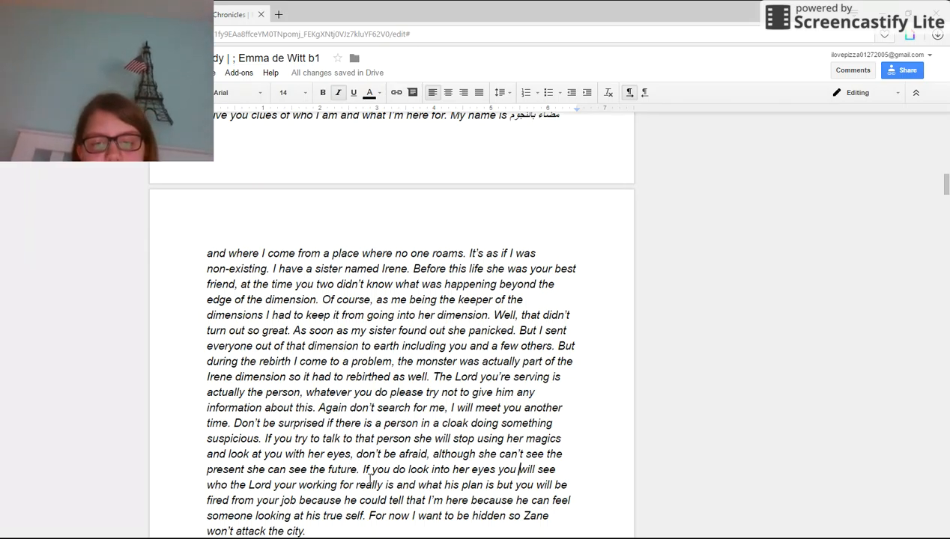
pyautogui.moveTo(875, 295)
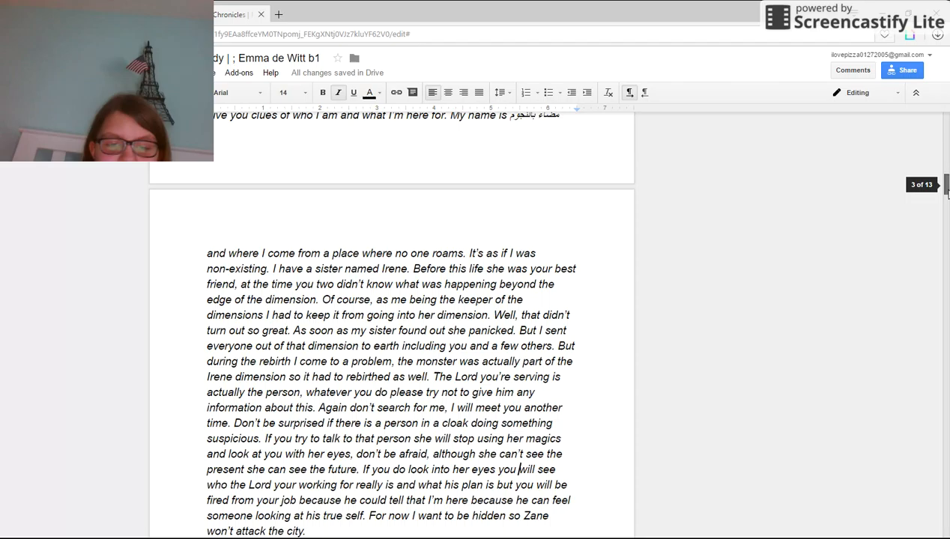
pyautogui.scroll(-3)
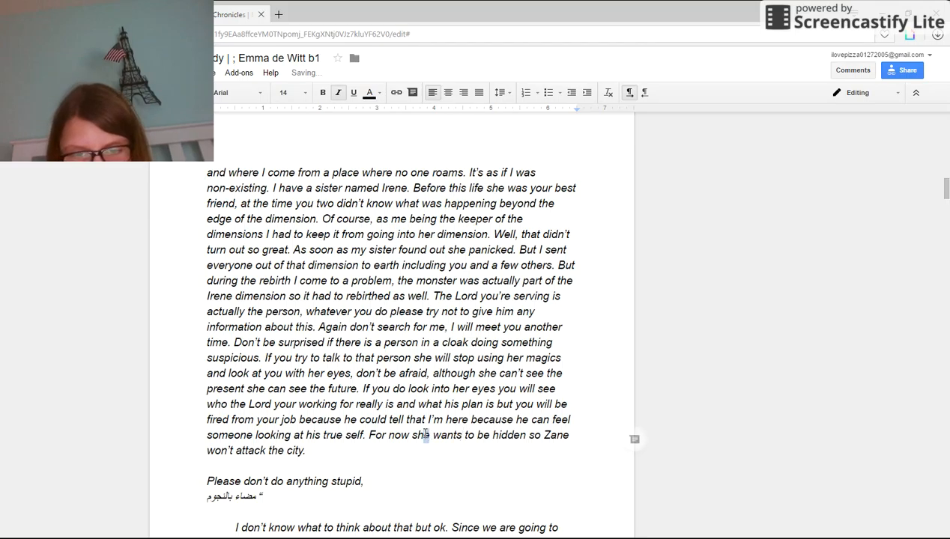
pyautogui.doubleClick(419, 435)
pyautogui.write('I')
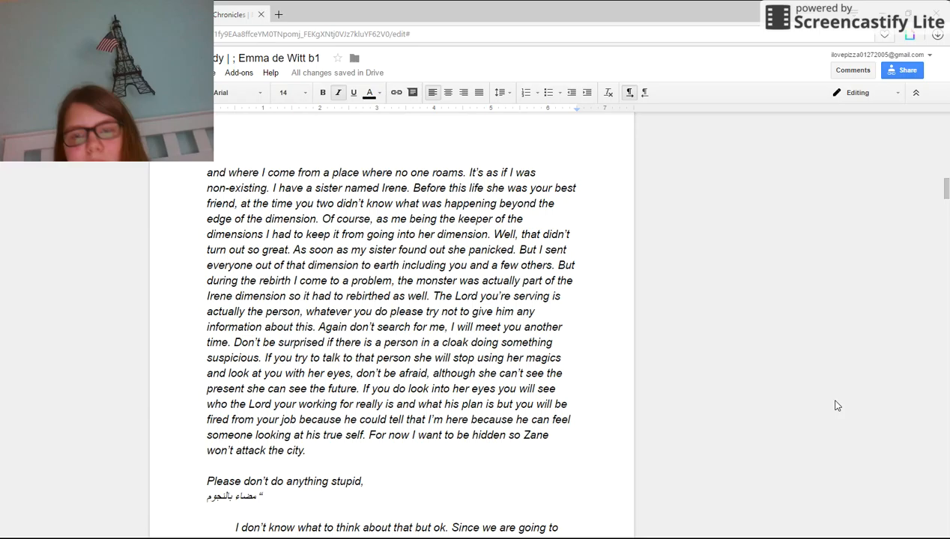
pyautogui.scroll(-3)
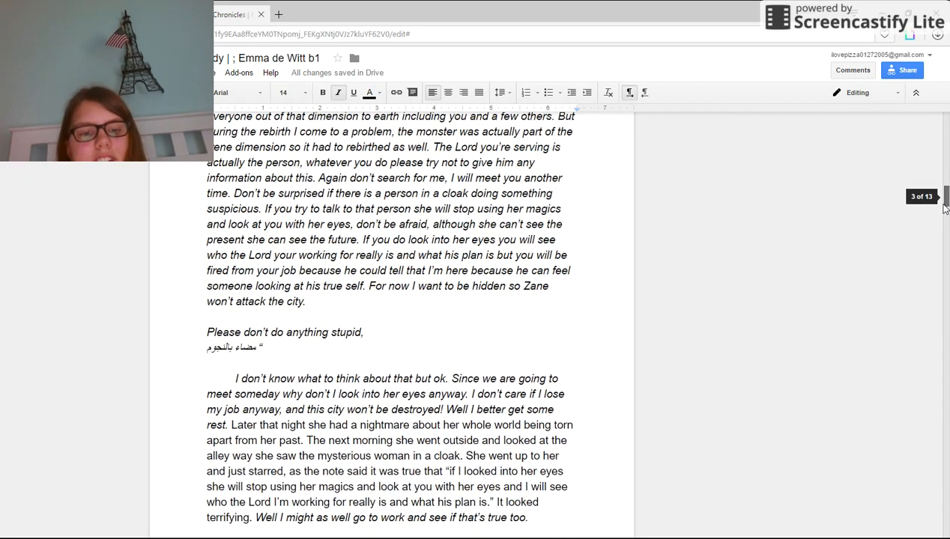
pyautogui.scroll(-3)
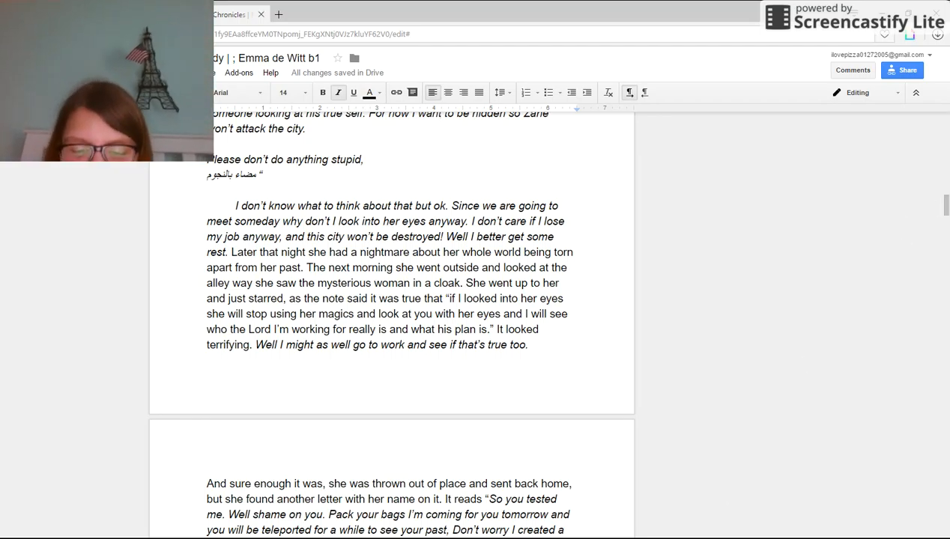
pyautogui.moveTo(724, 387)
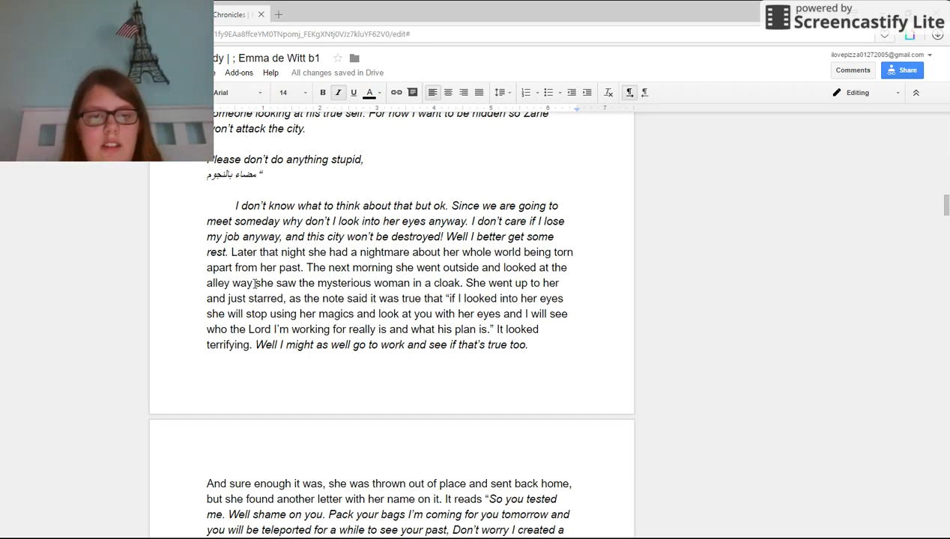
# Step: Replace 'way' after 'alley' with ', and' in the letter
pyautogui.doubleClick(241, 283)
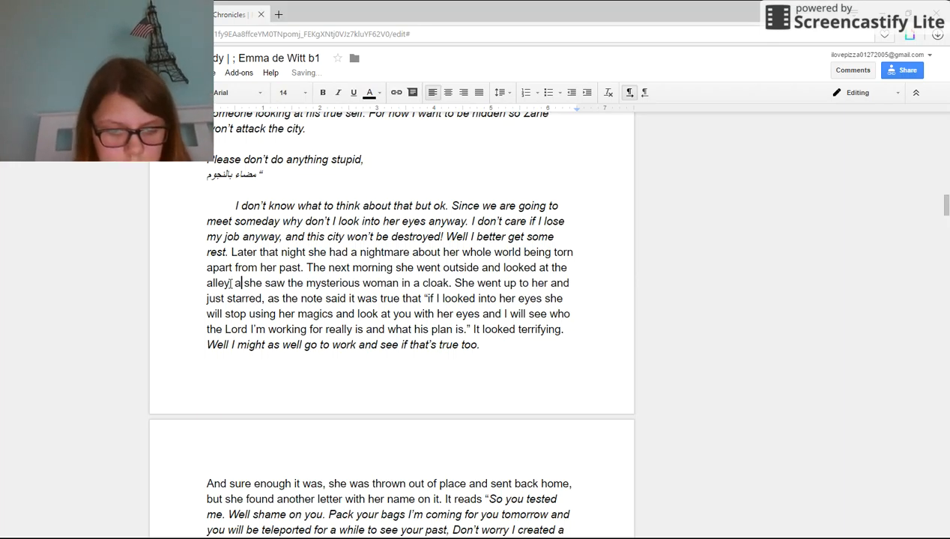
pyautogui.write(', and')
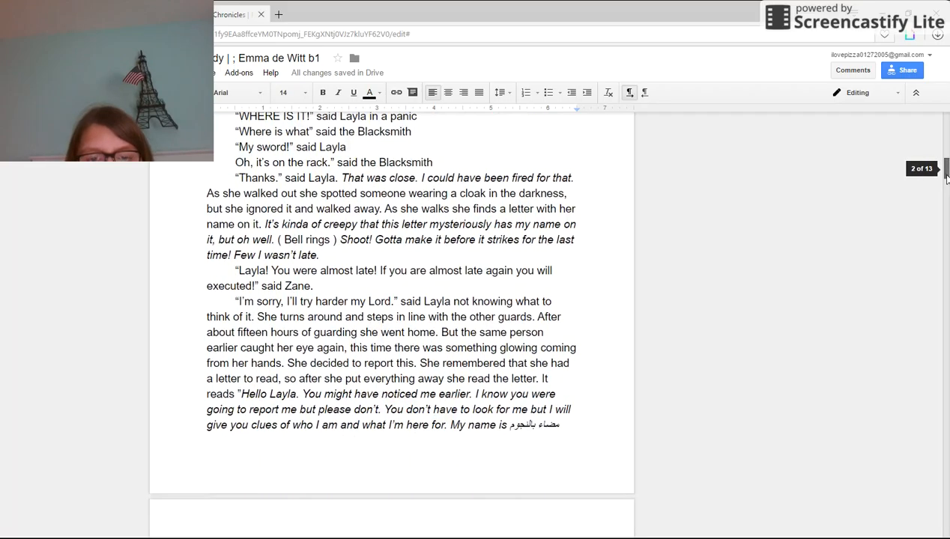
pyautogui.scroll(-3)
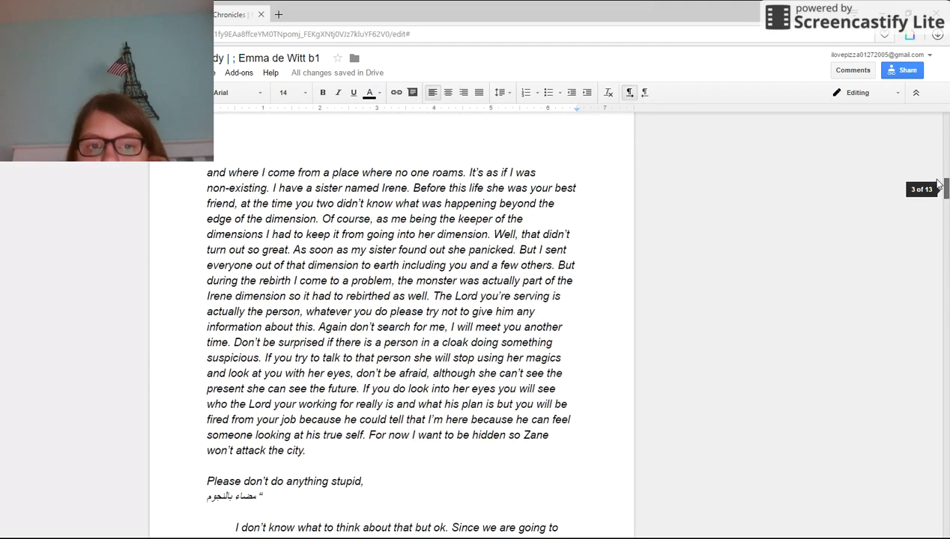
pyautogui.scroll(-3)
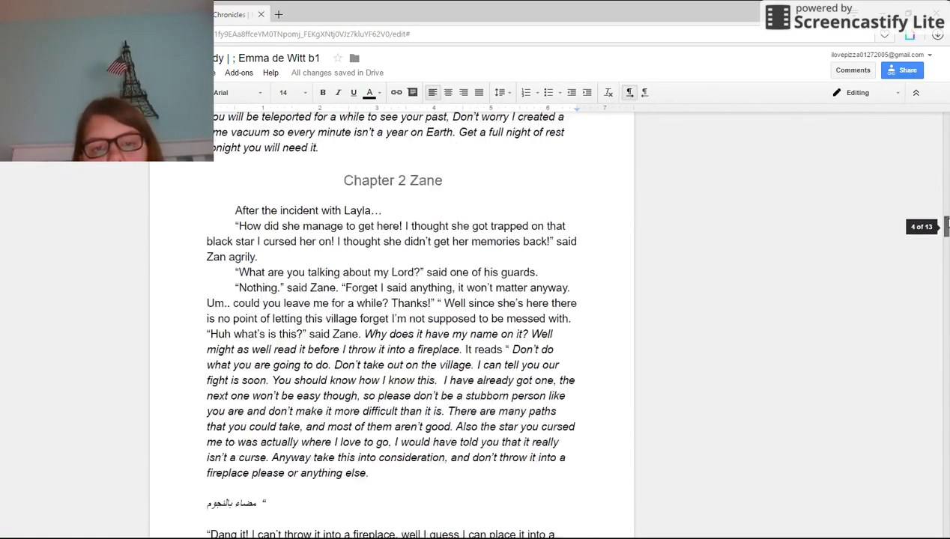
pyautogui.scroll(-3)
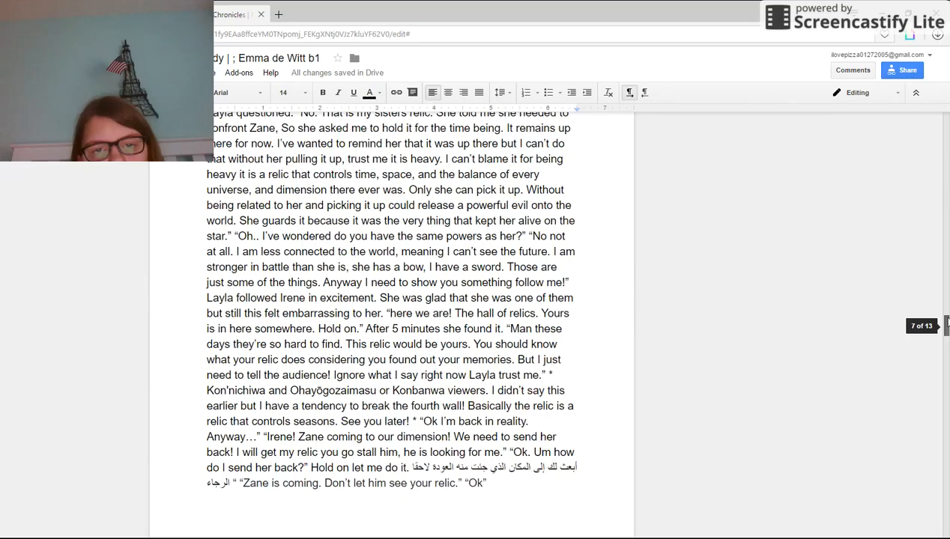
pyautogui.scroll(-3)
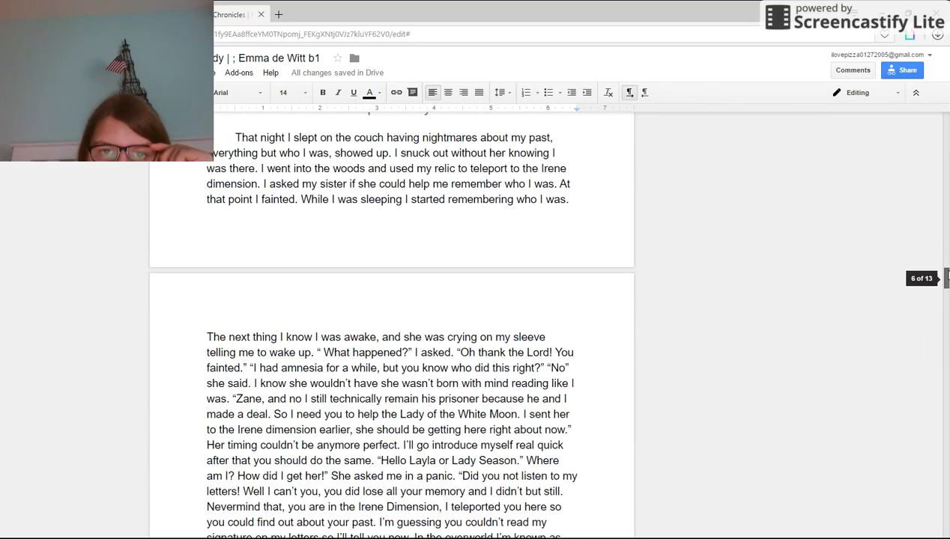
pyautogui.scroll(3)
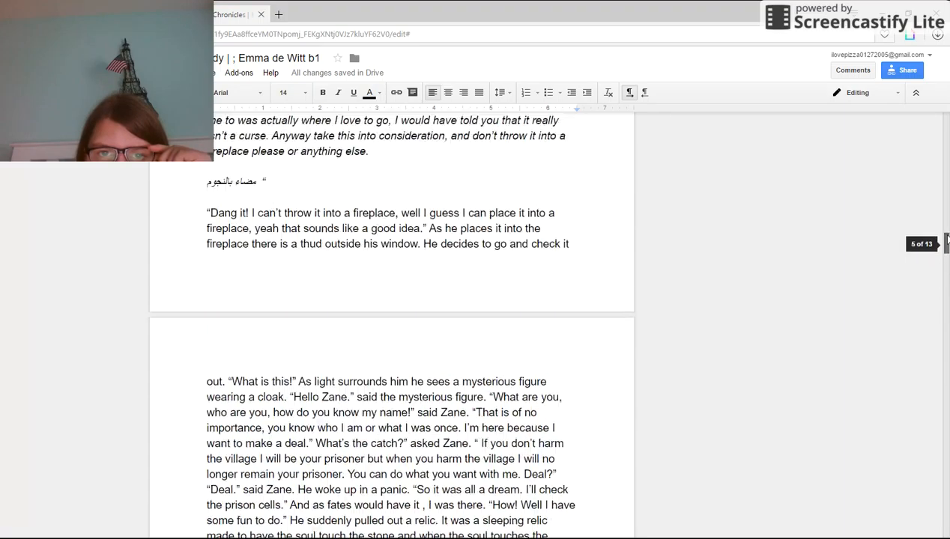